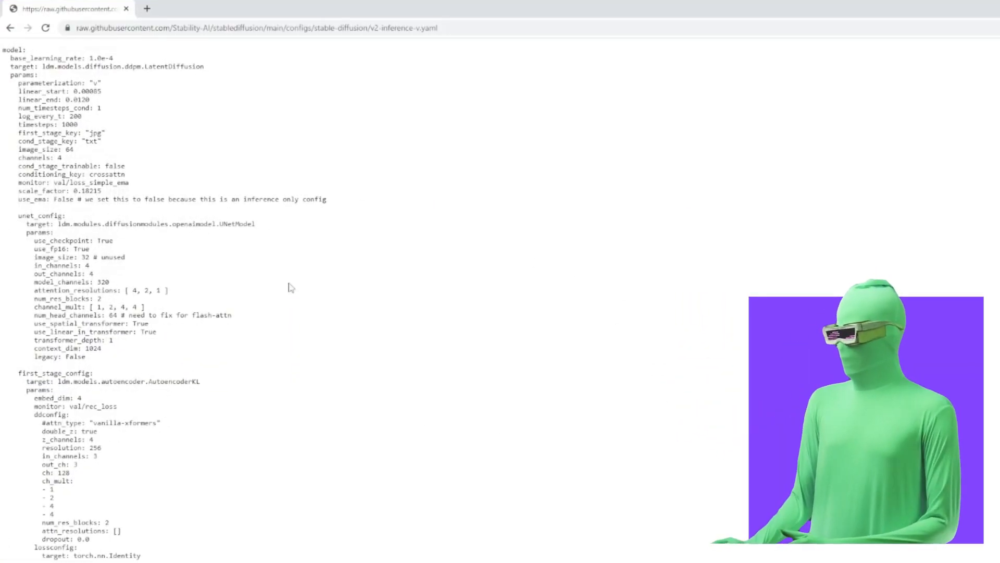
mouse_move(408, 118)
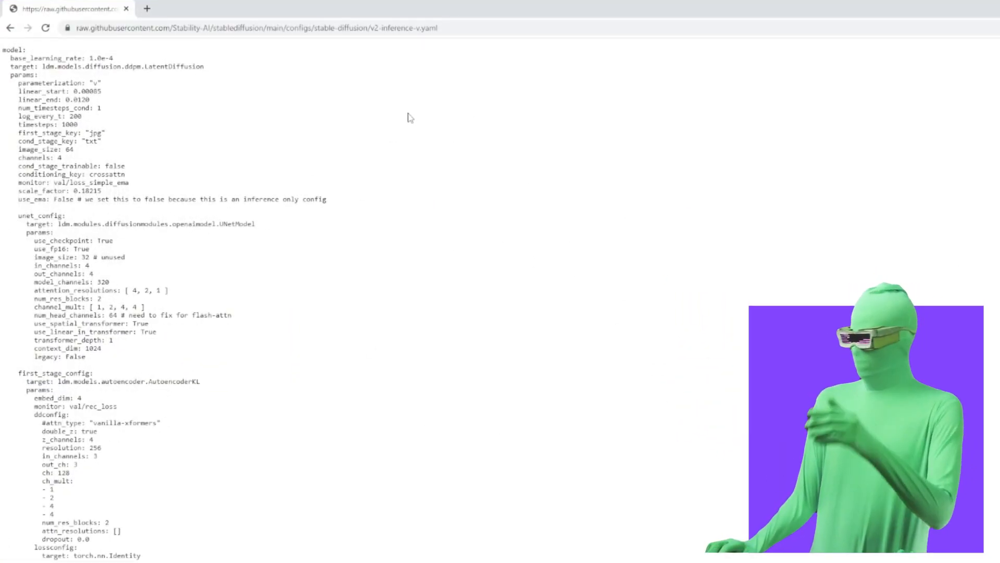
Step: Open the context menu on the raw v2-inference-v.yaml page to reach Save as
right_click(408, 117)
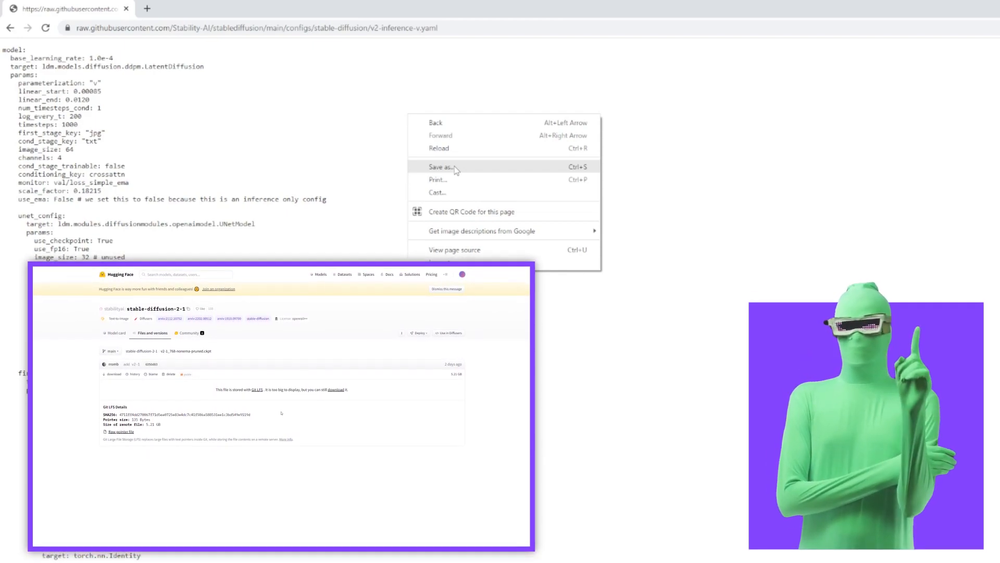
Step: Save the config page under the file name v2-1_768-nonema-pruned.yaml
click(440, 167)
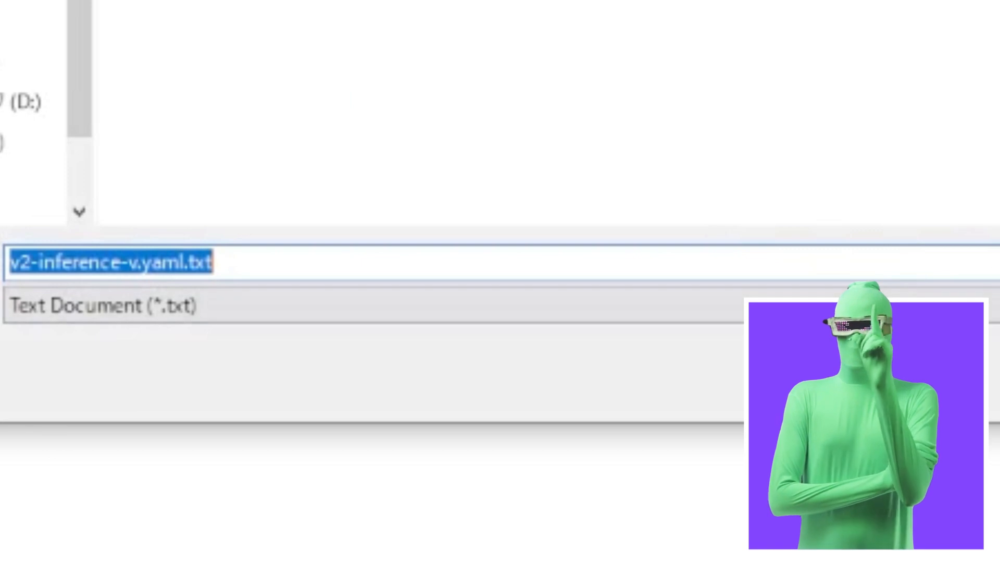
click(274, 261)
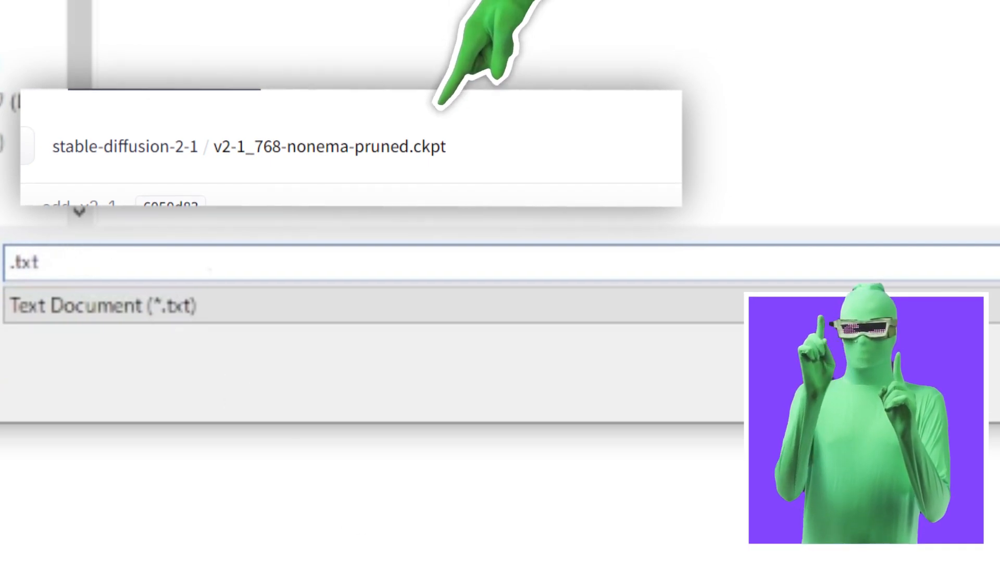
text(v2-1_768-nonema-pruned.yaml)
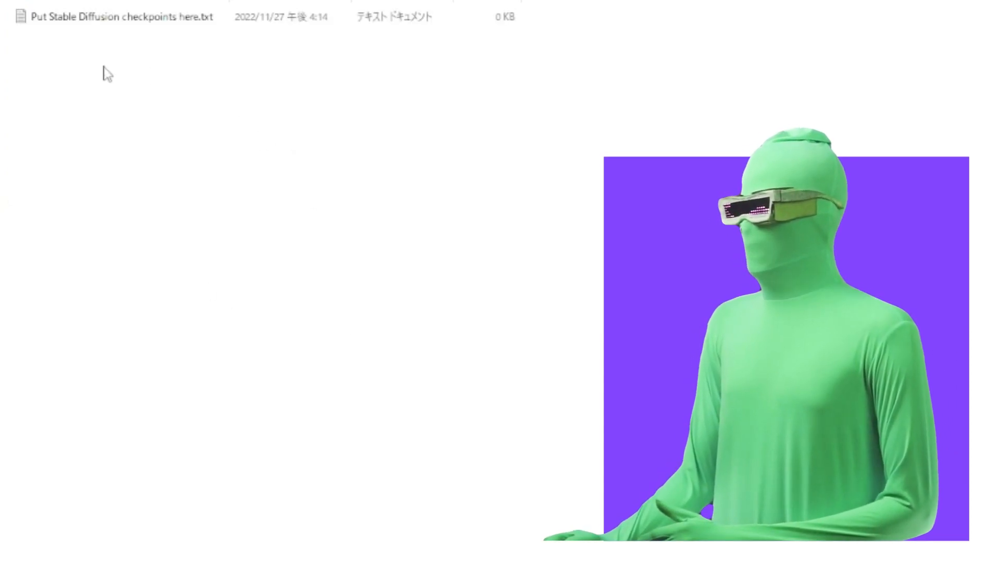
mouse_move(194, 81)
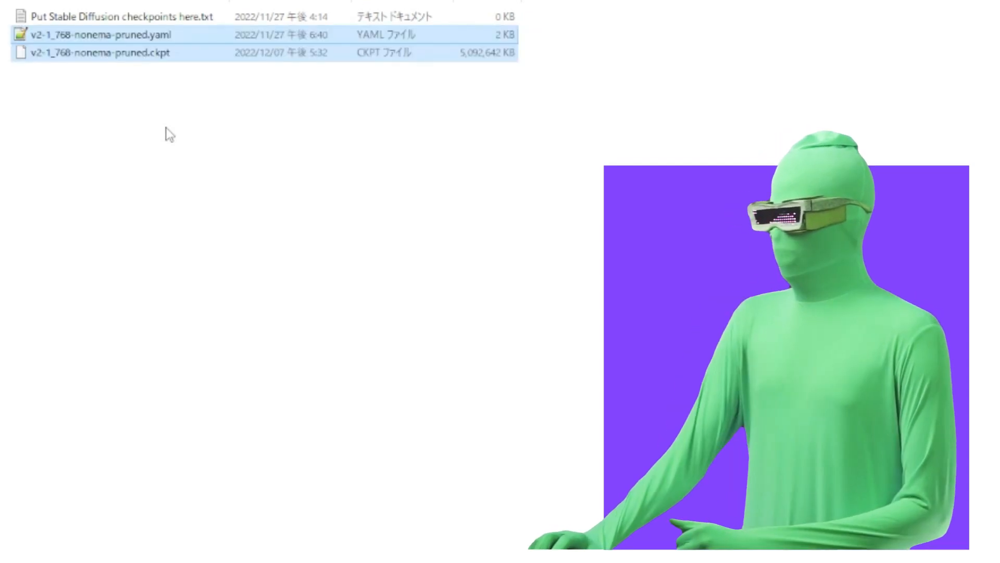
mouse_move(96, 53)
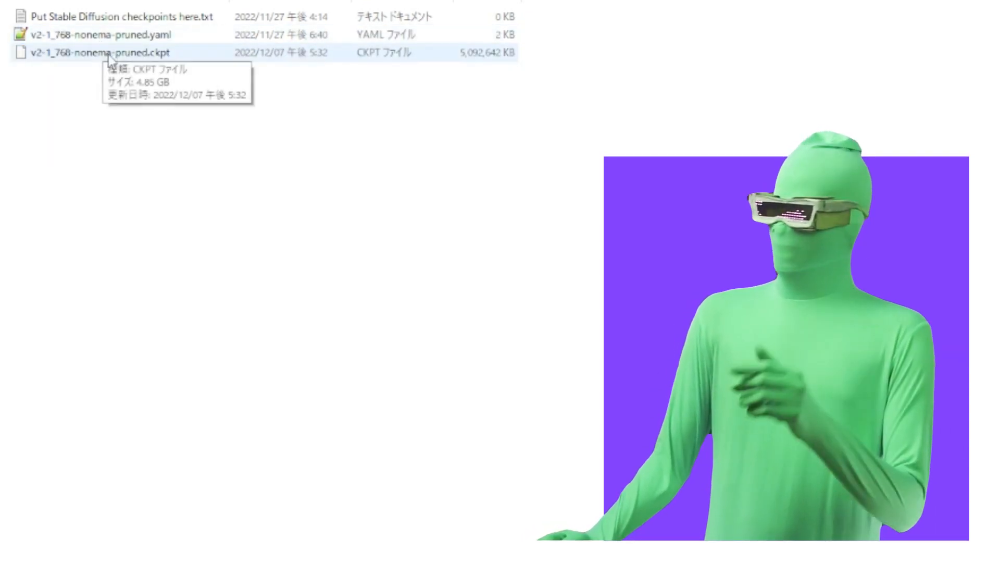
mouse_move(233, 75)
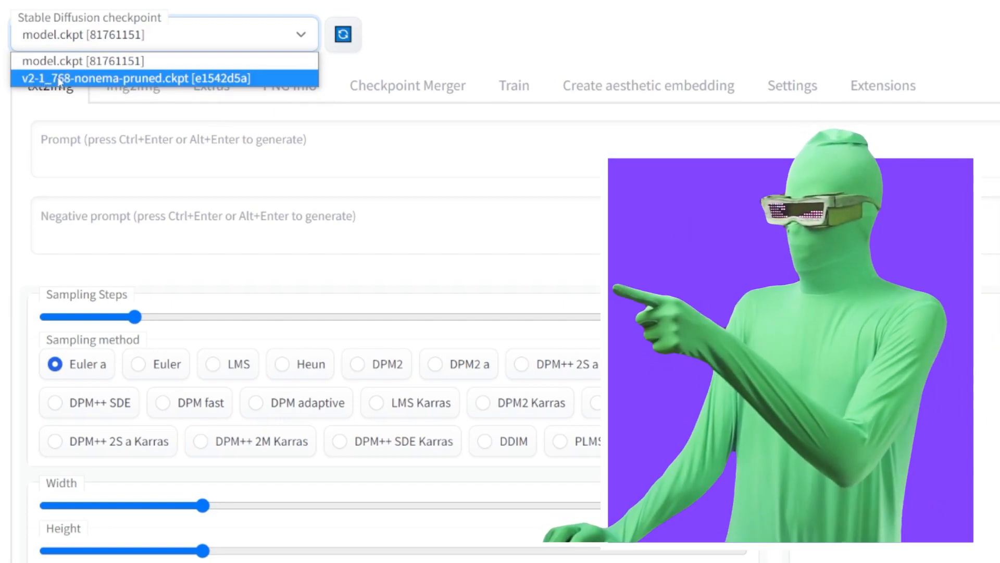
Step: Select v2-1_768-nonema-pruned.ckpt from the Stable Diffusion checkpoint dropdown
click(134, 77)
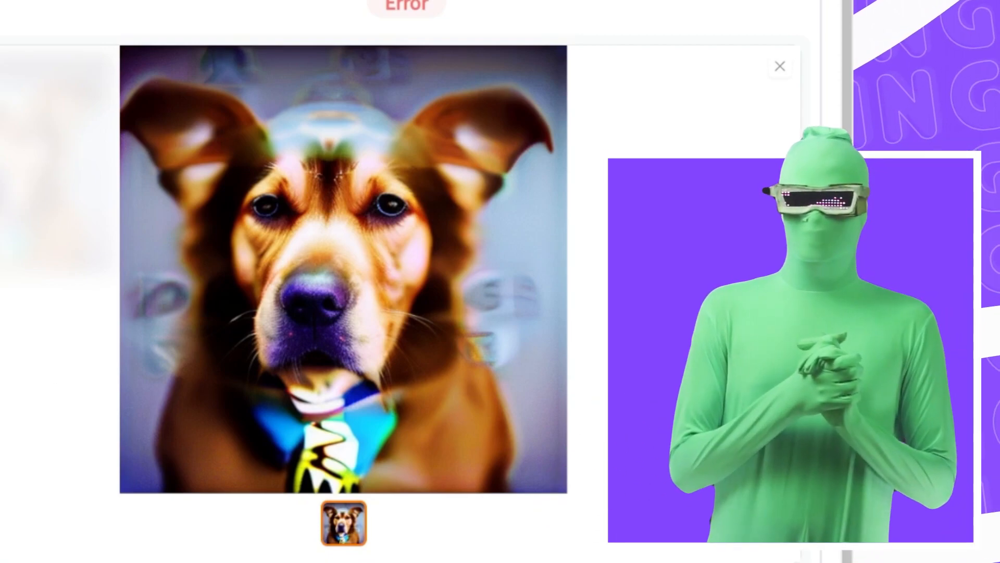
Step: Close the enlarged preview of the distorted dog image
click(779, 66)
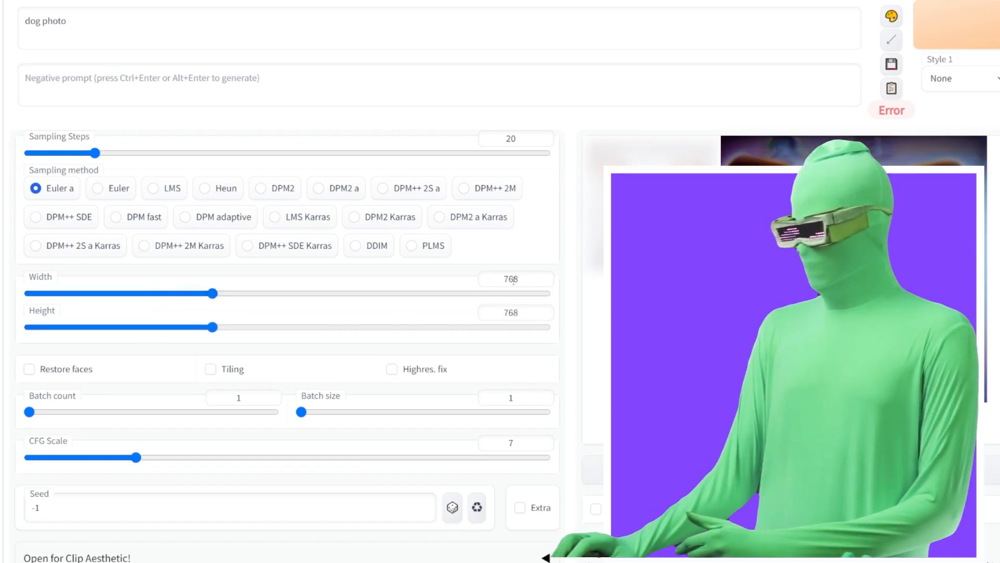
Step: Generate the 'dog photo' prompt at 768x768
click(950, 25)
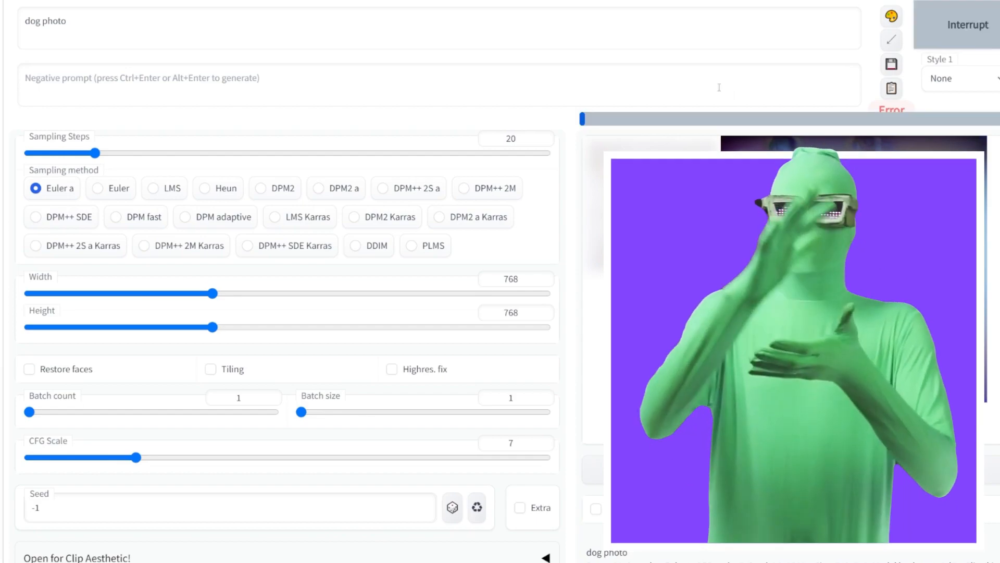